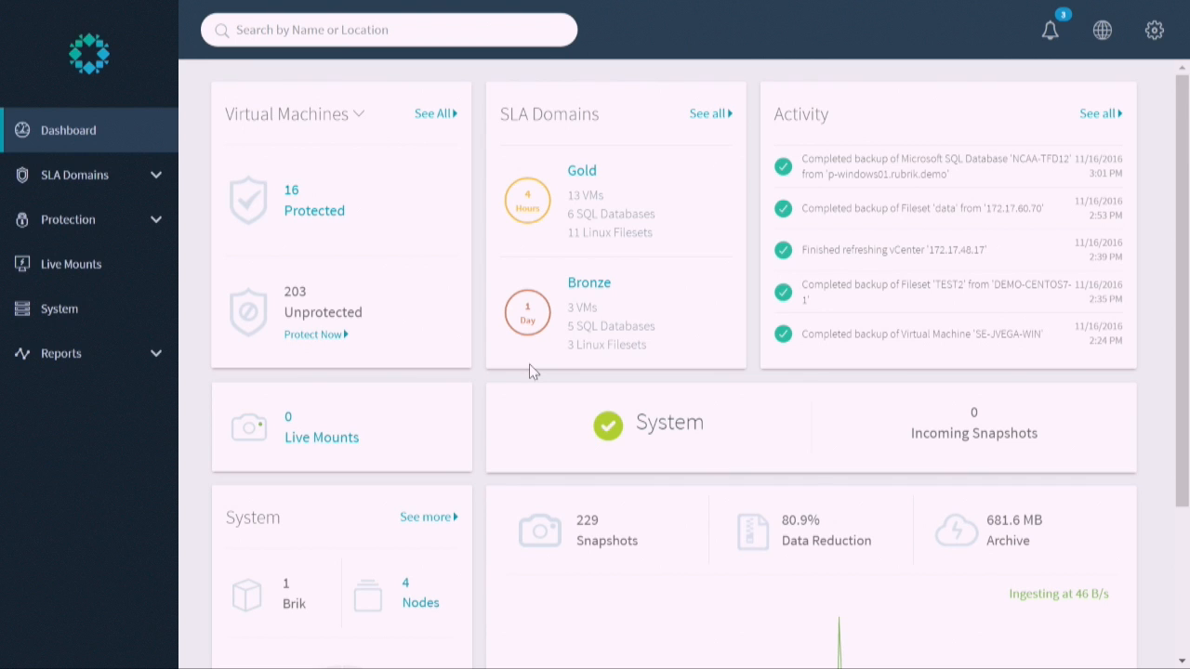
{"action": "mouse_move", "coordinate": [907, 127]}
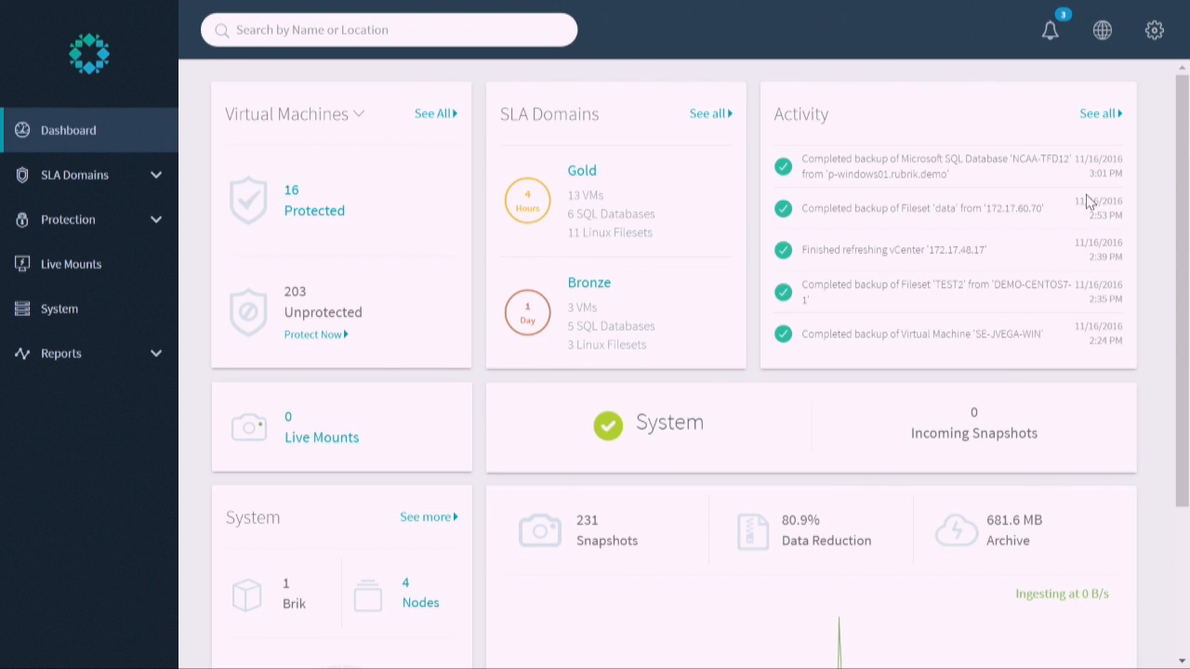
{"action": "mouse_move", "coordinate": [104, 189]}
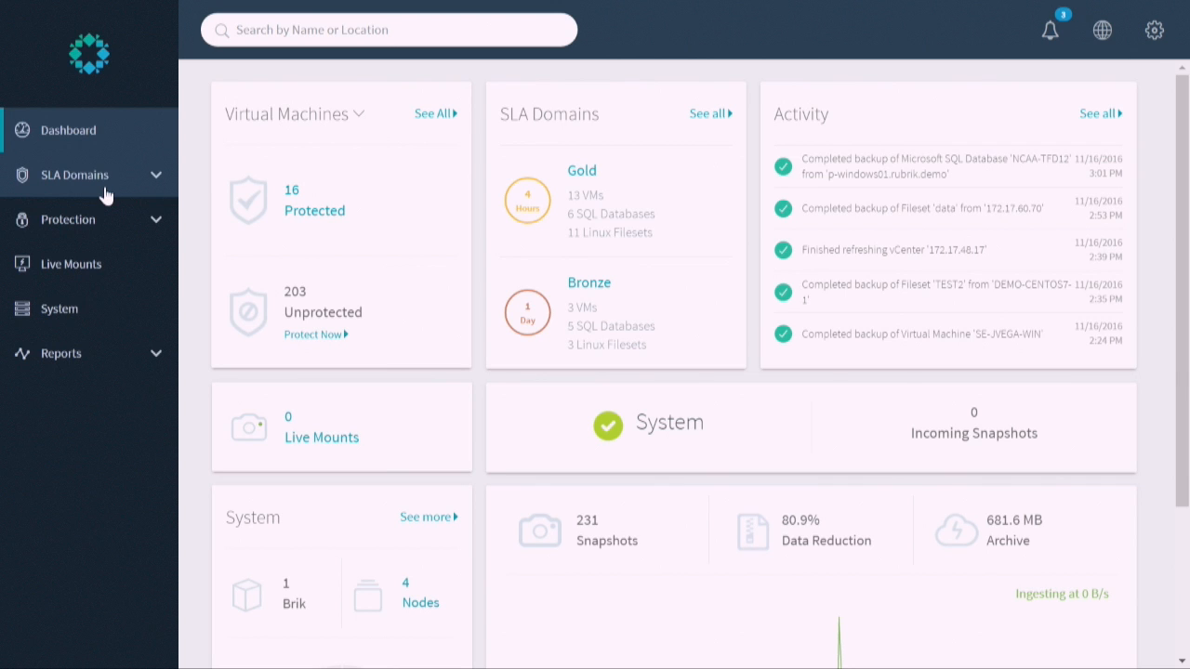
Expand SLA Domains in the sidebar to show Local and Remote Domains
{"action": "left_click", "coordinate": [72, 175]}
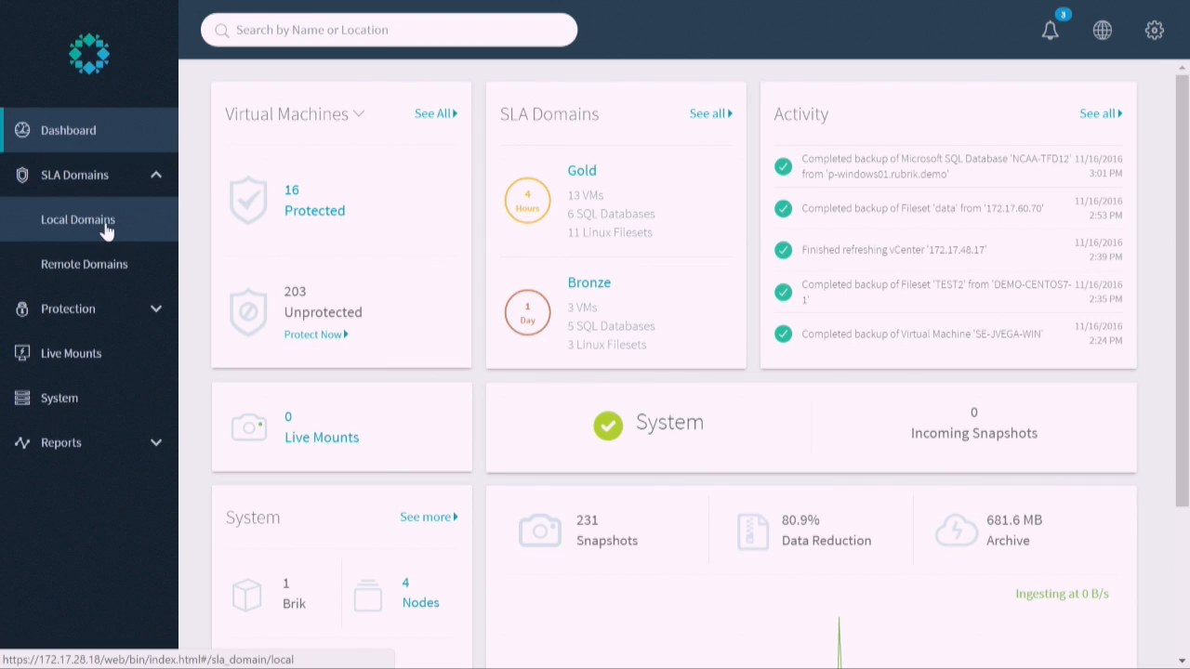
From Local Domains, view TechFieldDay's details and show its Edit/Delete actions menu
{"action": "left_click", "coordinate": [76, 219]}
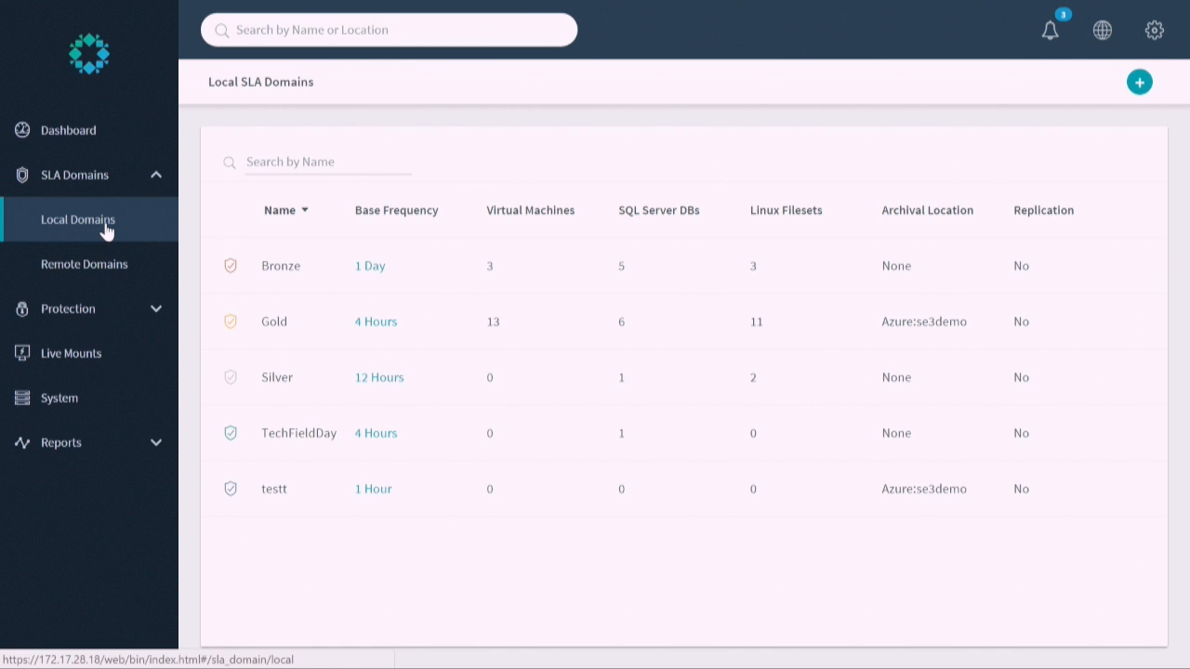
{"action": "left_click", "coordinate": [298, 433]}
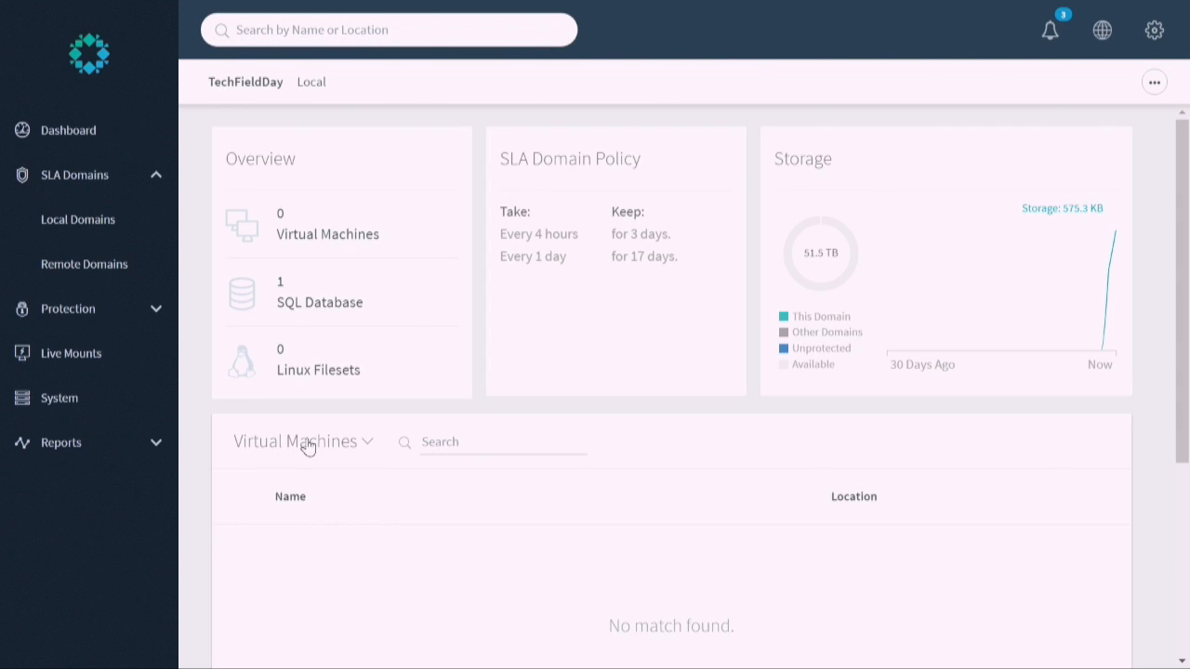
{"action": "mouse_move", "coordinate": [707, 101]}
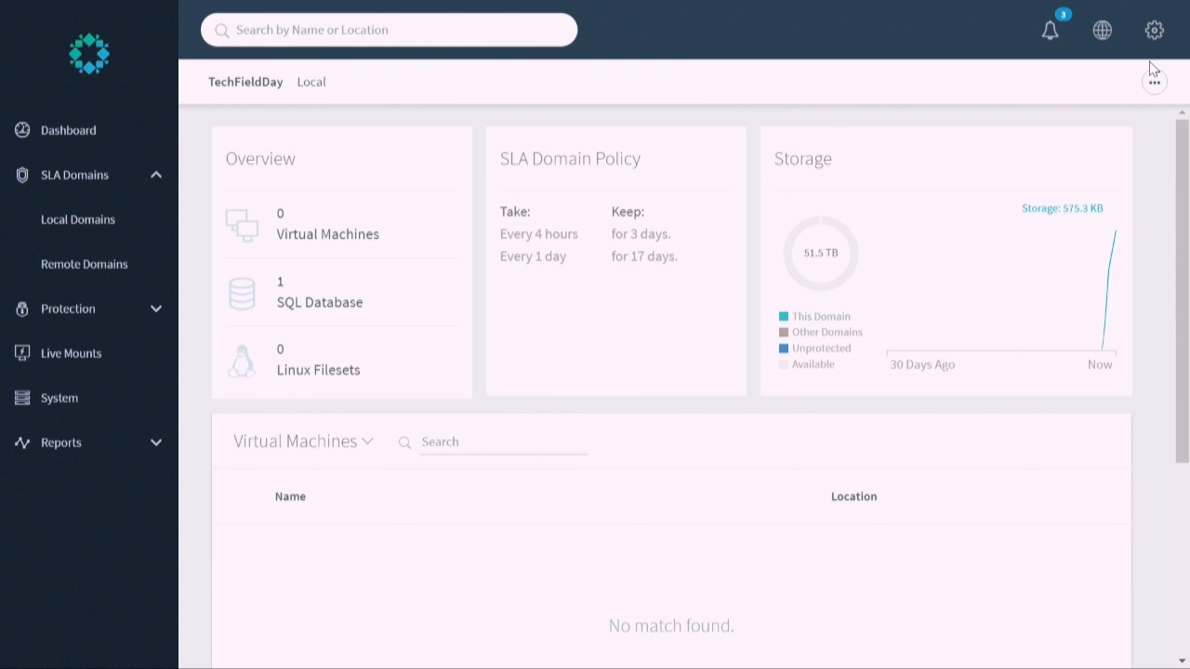
{"action": "left_click", "coordinate": [1153, 82]}
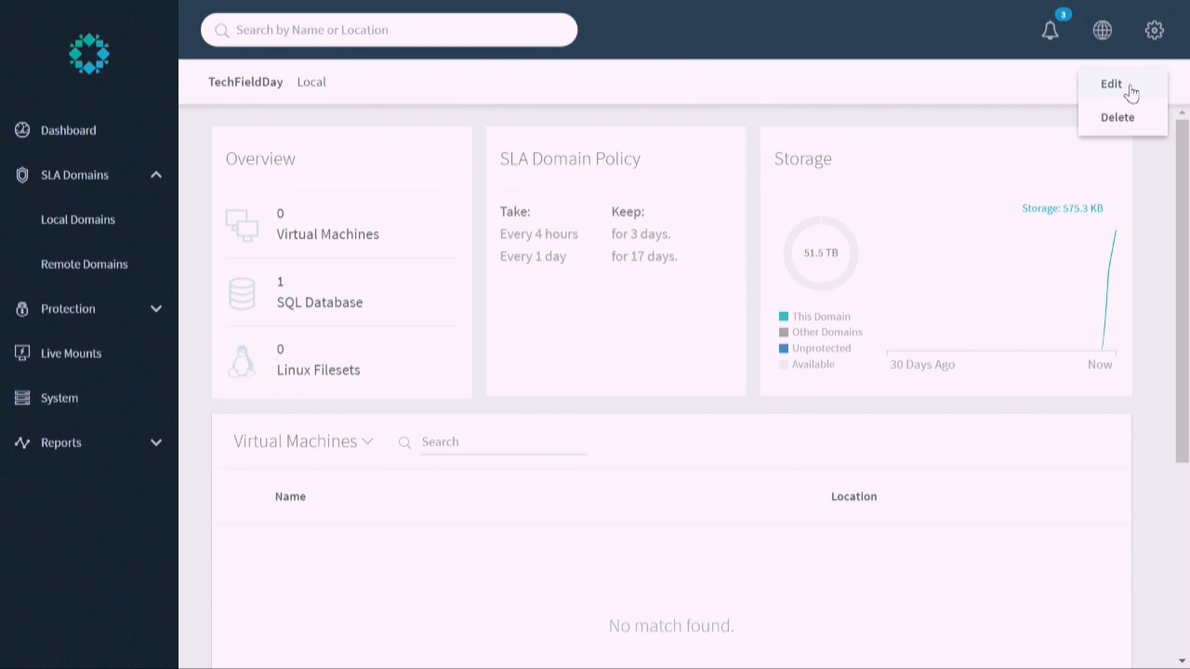
Edit TechFieldDay and review its every-4-hours and daily snapshot take/keep settings
{"action": "left_click", "coordinate": [1112, 83]}
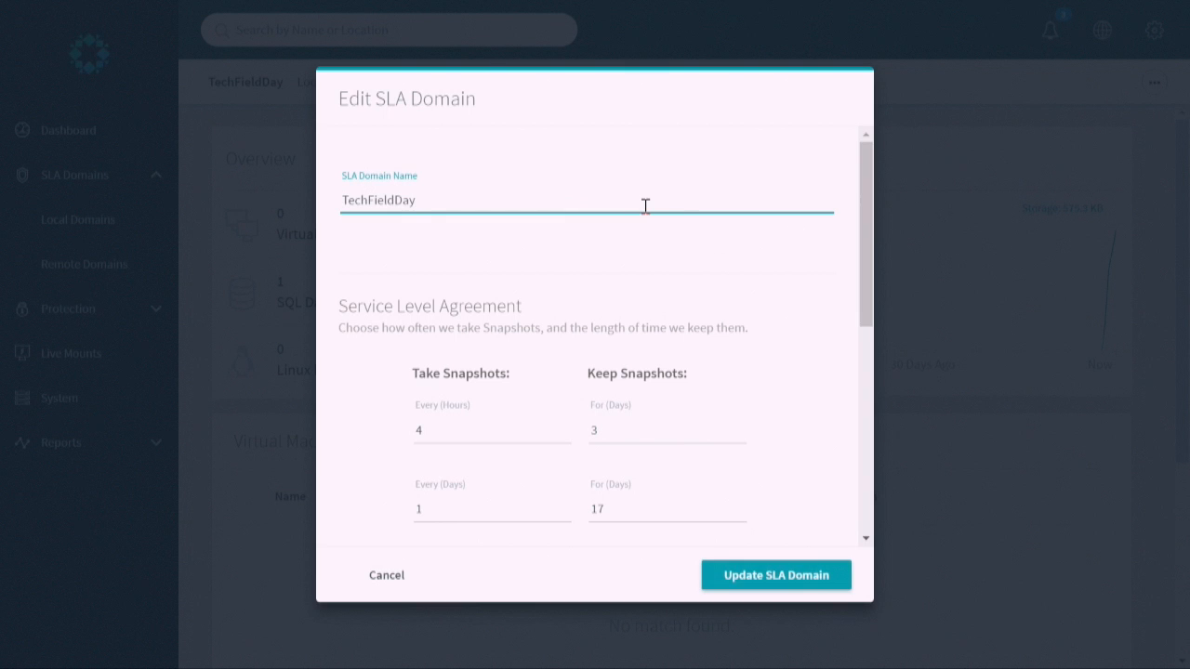
{"action": "mouse_move", "coordinate": [771, 372]}
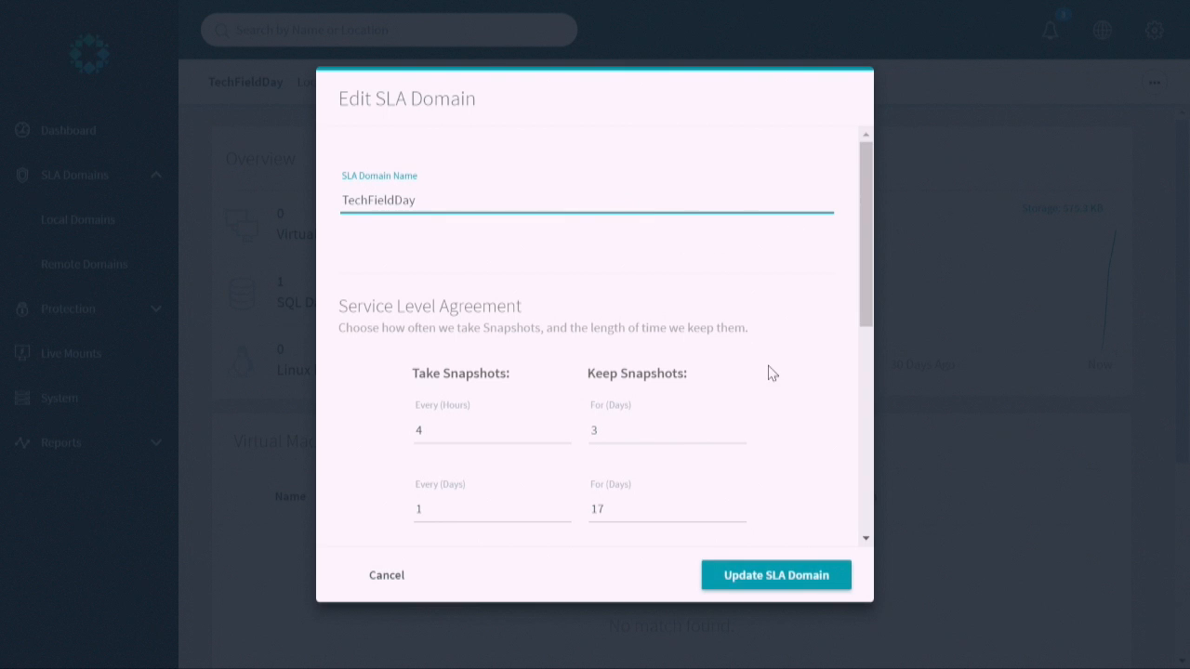
{"action": "scroll", "scroll_direction": "down", "scroll_amount": 3}
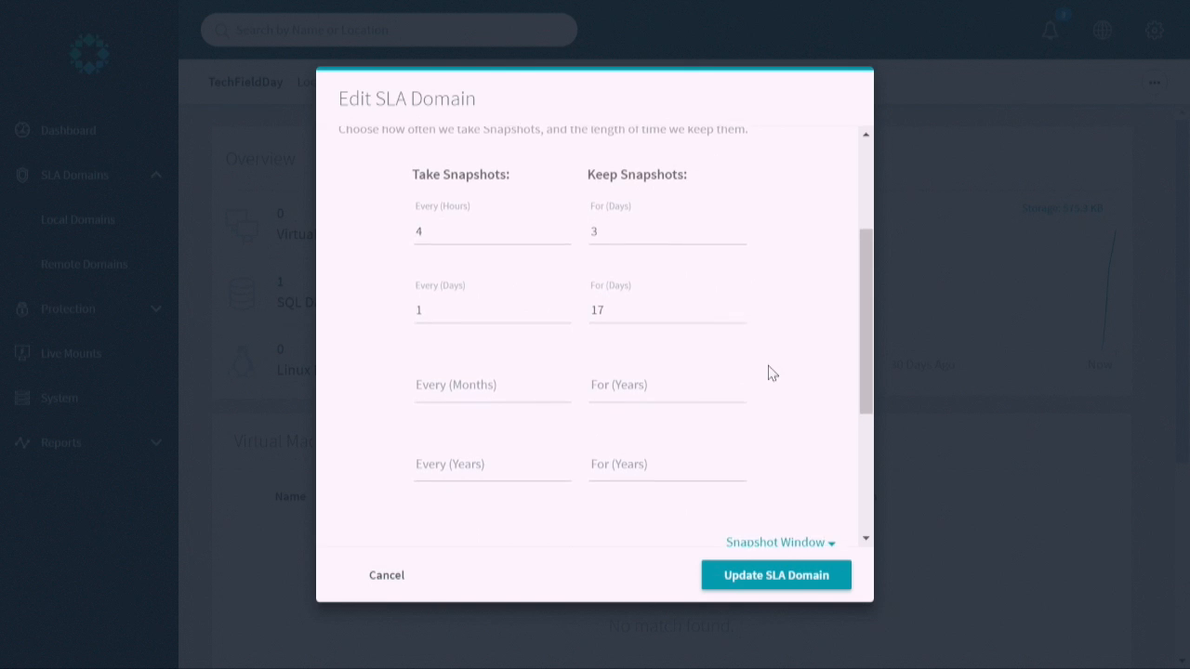
{"action": "scroll", "scroll_direction": "down", "scroll_amount": 3}
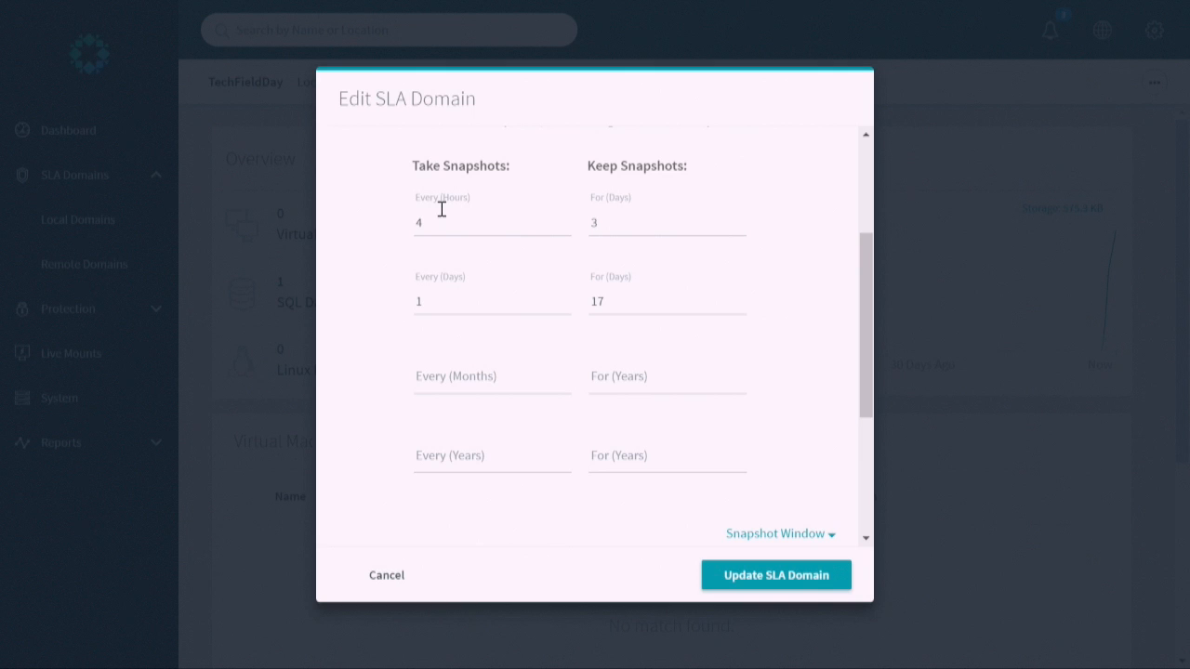
{"action": "left_click", "coordinate": [666, 302]}
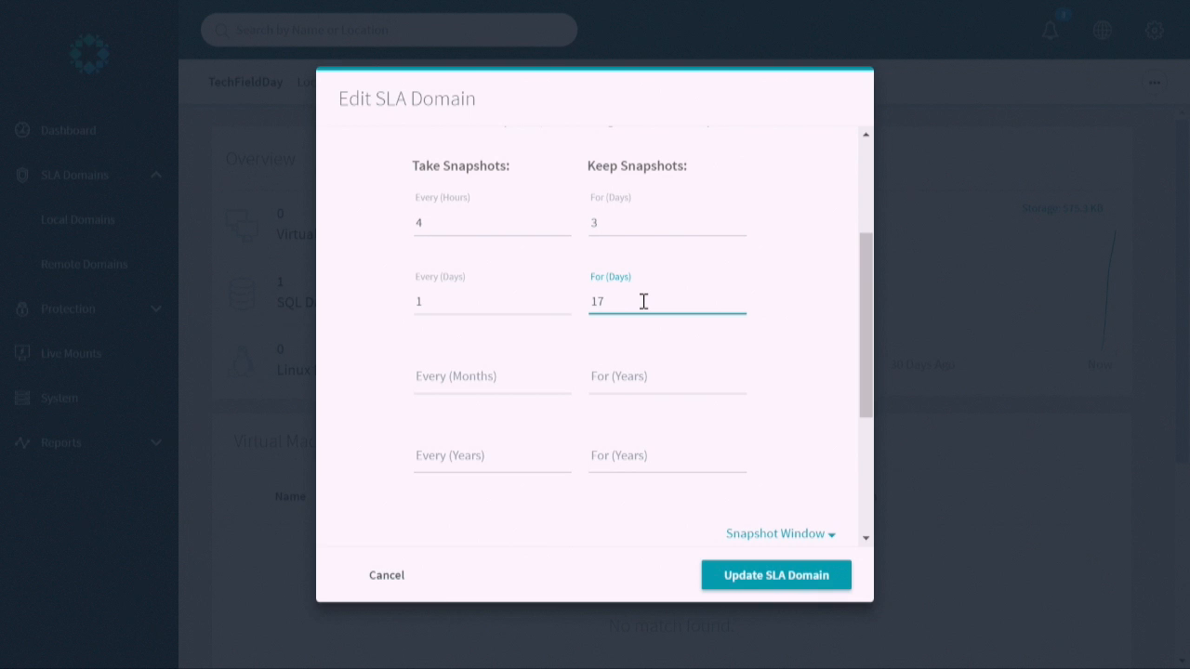
{"action": "scroll", "scroll_direction": "down", "scroll_amount": 3}
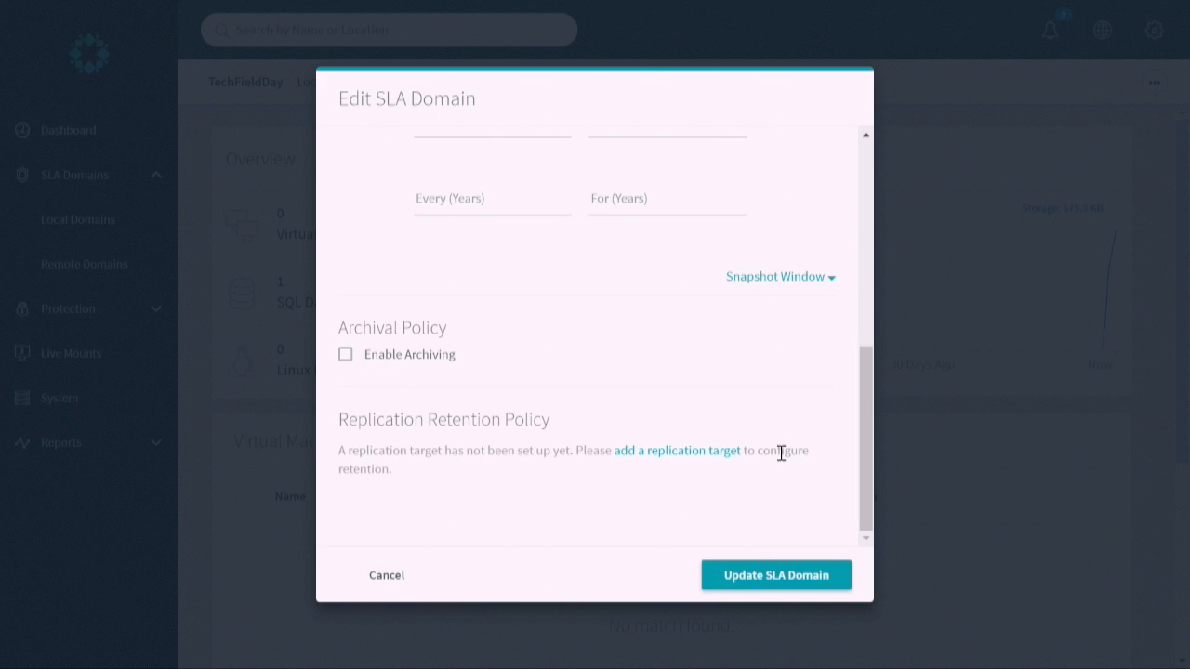
Enable archiving to Azure:se3demo with 2 days of local retention before archiving
{"action": "left_click", "coordinate": [346, 353]}
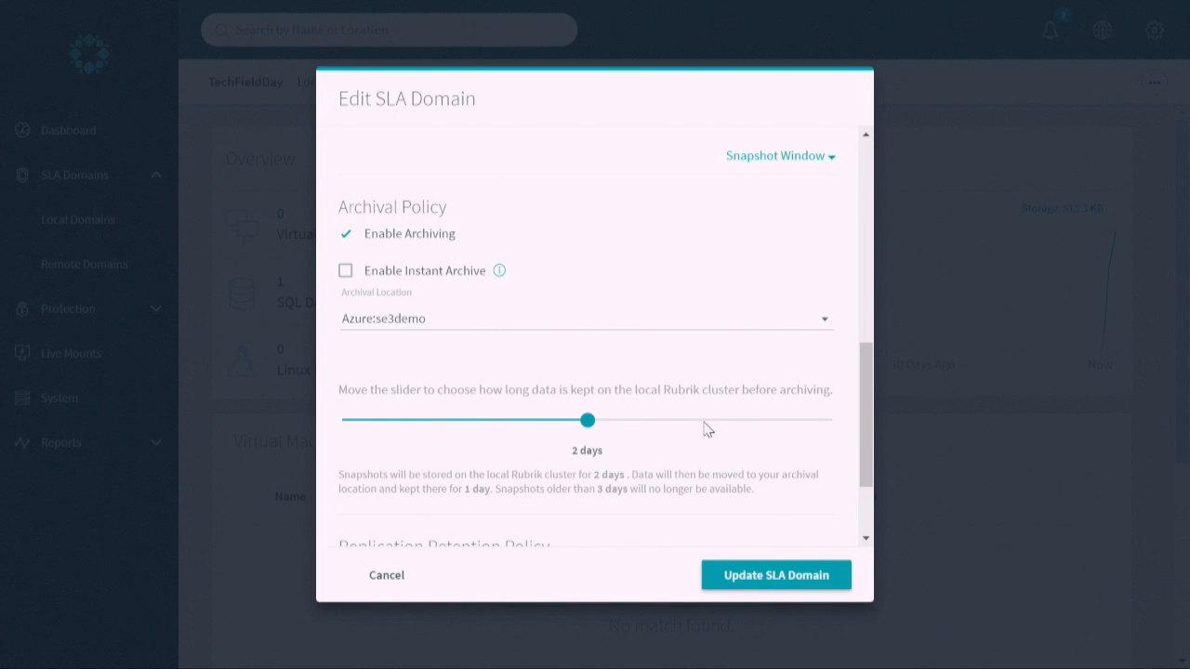
{"action": "scroll", "scroll_direction": "down", "scroll_amount": 3}
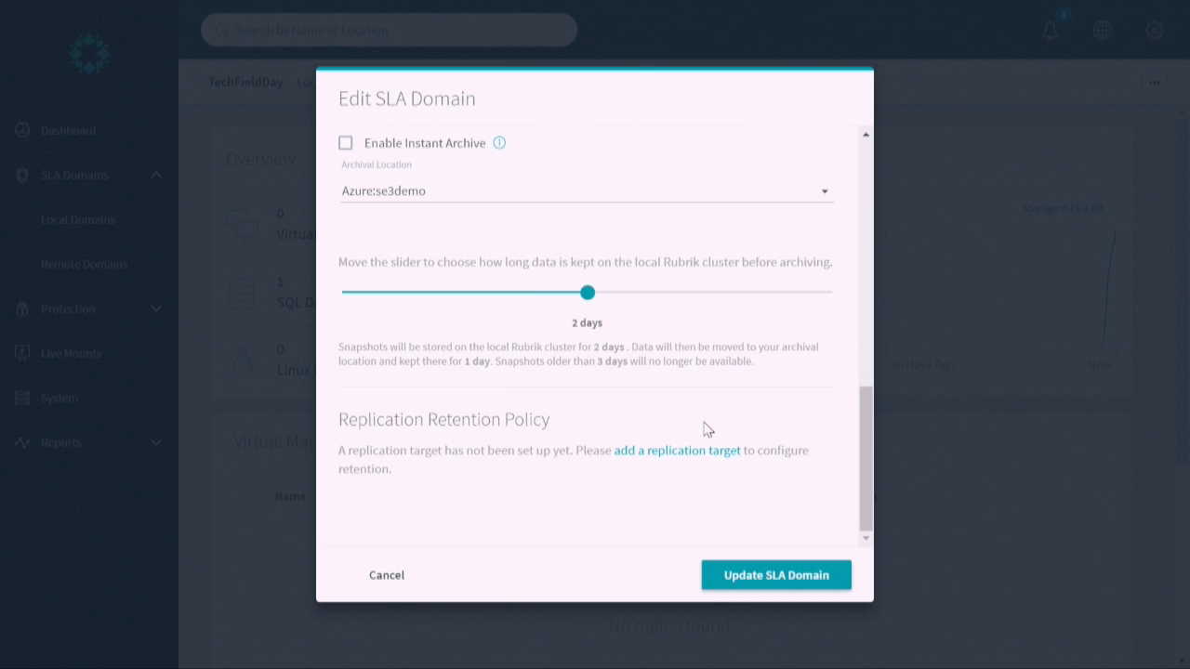
{"action": "mouse_move", "coordinate": [390, 566]}
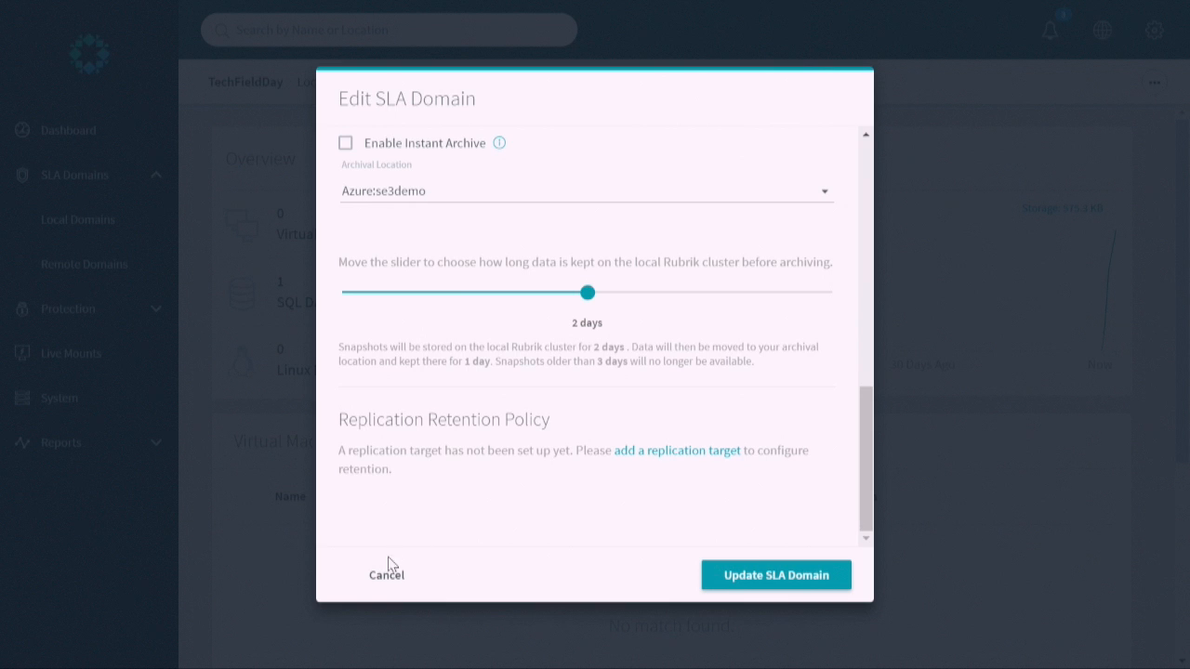
Cancel the edit, keeping TechFieldDay's original 4-hourly/3-day and daily/17-day policy
{"action": "left_click", "coordinate": [387, 574]}
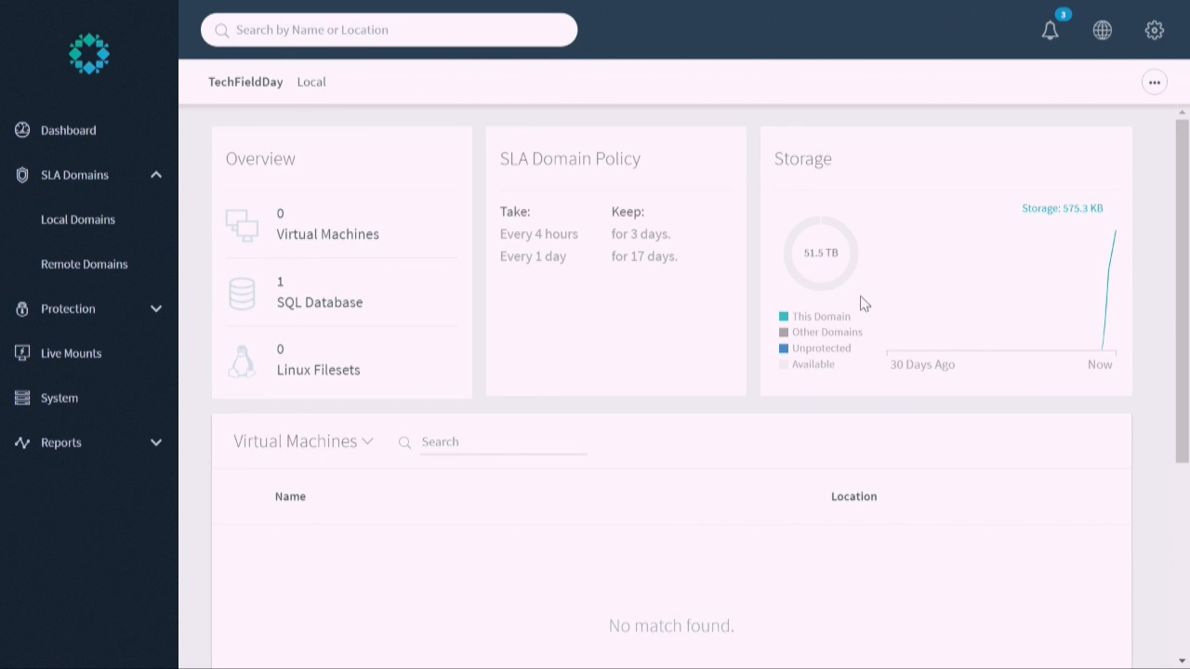
{"action": "mouse_move", "coordinate": [71, 309]}
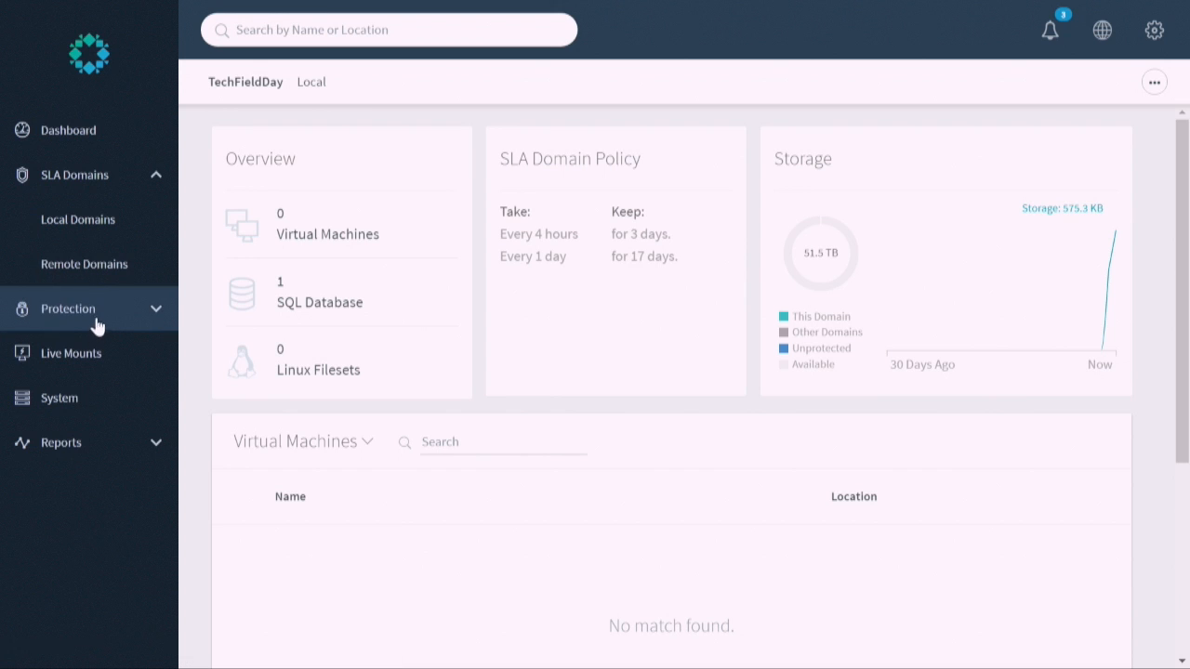
Show Protection > Virtual Machines and list VMs grouped by vCenter folder
{"action": "left_click", "coordinate": [67, 308]}
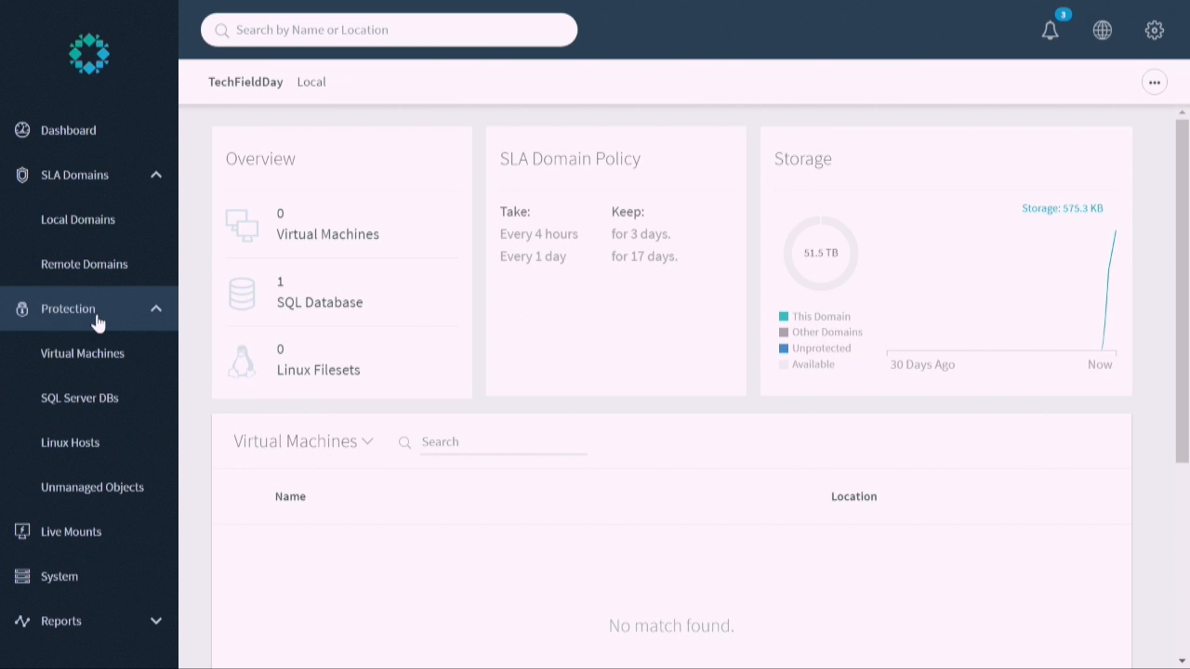
{"action": "left_click", "coordinate": [81, 353]}
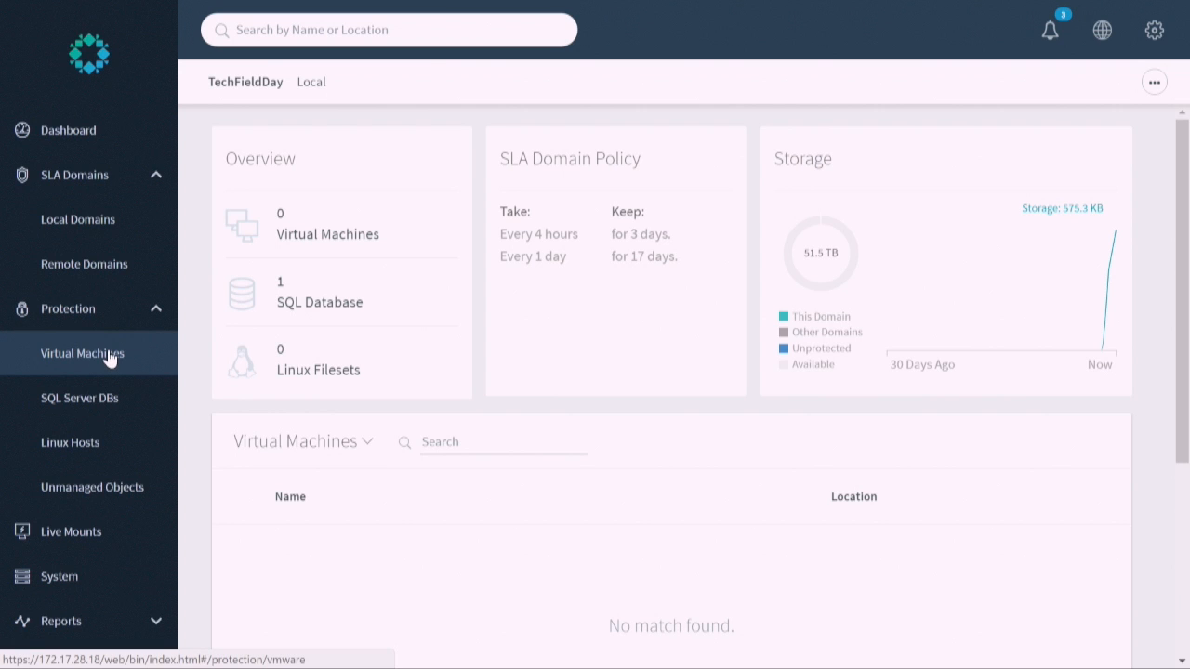
{"action": "left_click", "coordinate": [82, 353]}
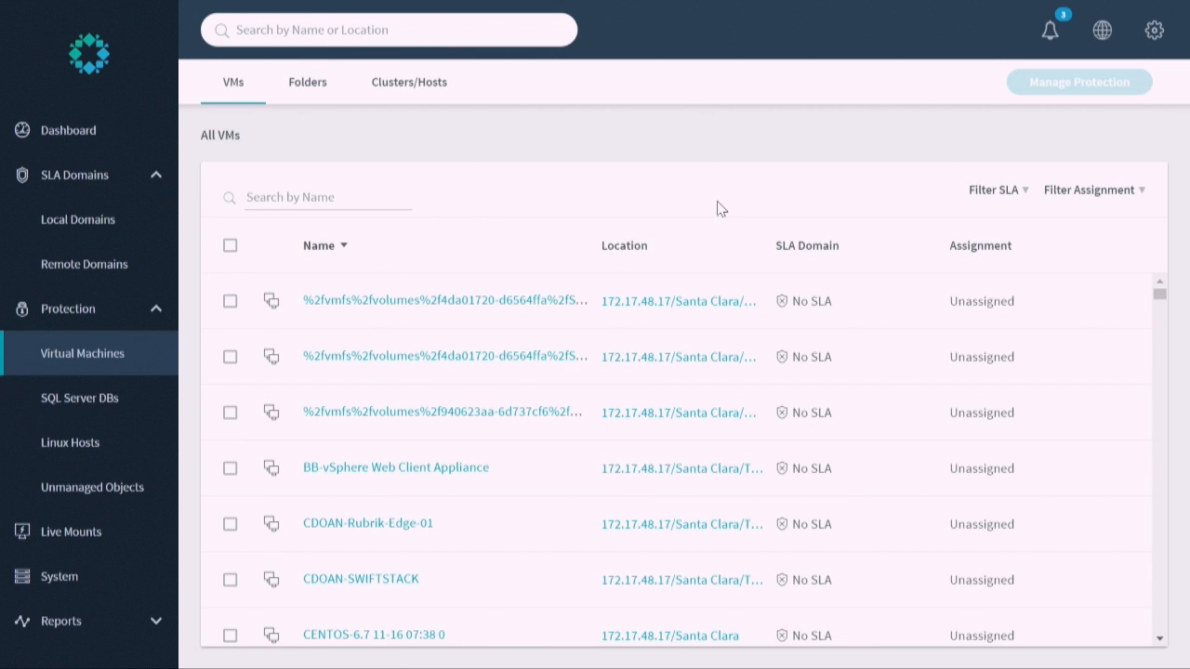
{"action": "left_click", "coordinate": [307, 82]}
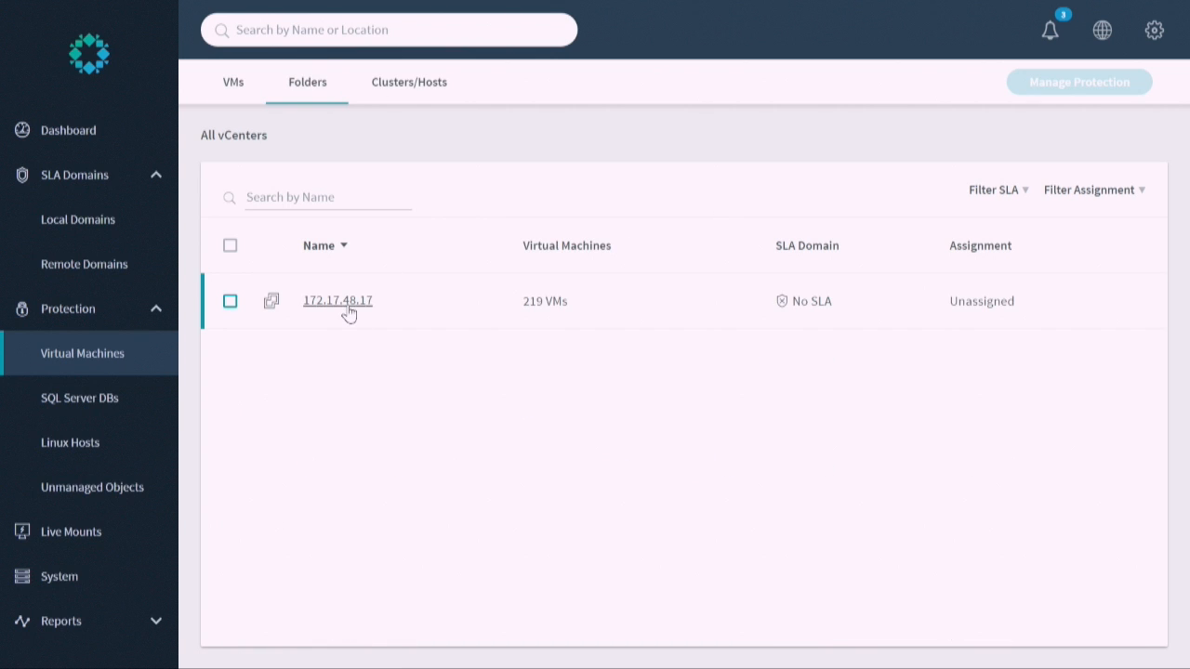
Drill into 172.17.48.17 > Santa Clara and start Manage Protection for the 147-VM Demo folder
{"action": "left_click", "coordinate": [338, 301]}
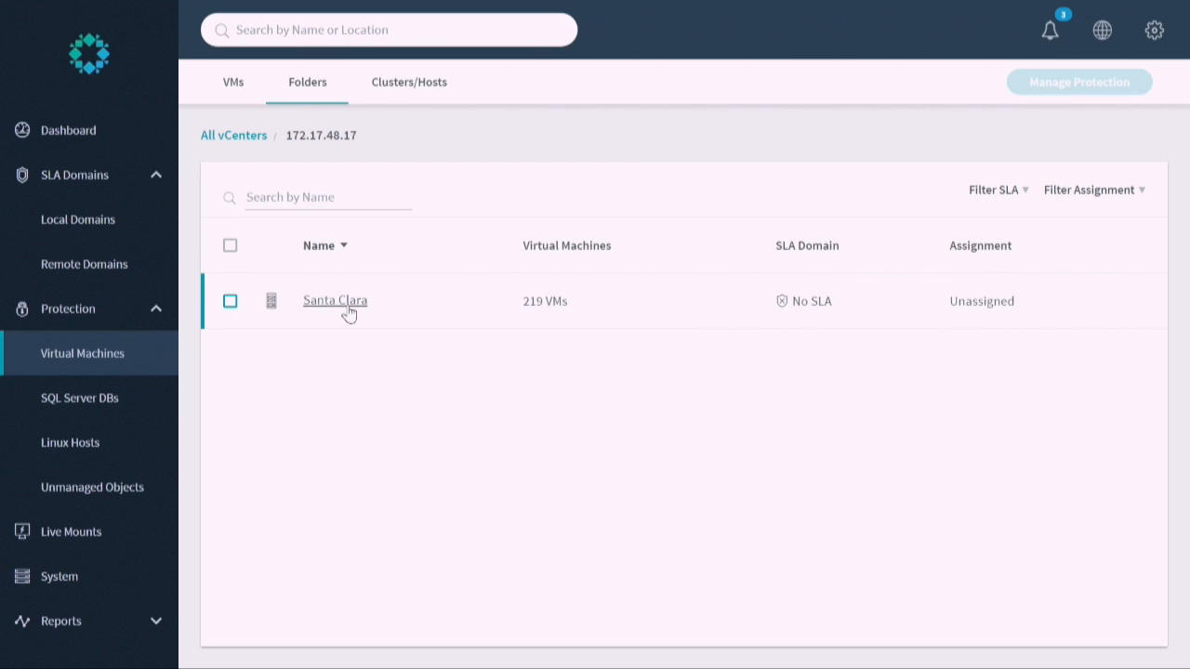
{"action": "left_click", "coordinate": [335, 299]}
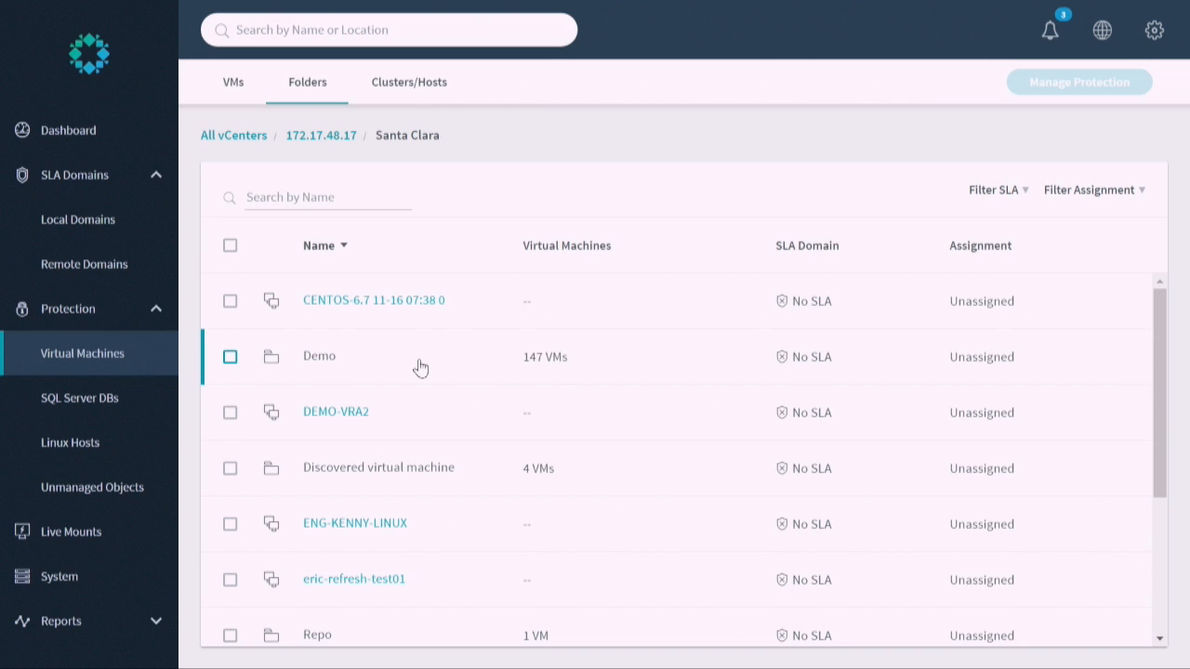
{"action": "left_click", "coordinate": [231, 357]}
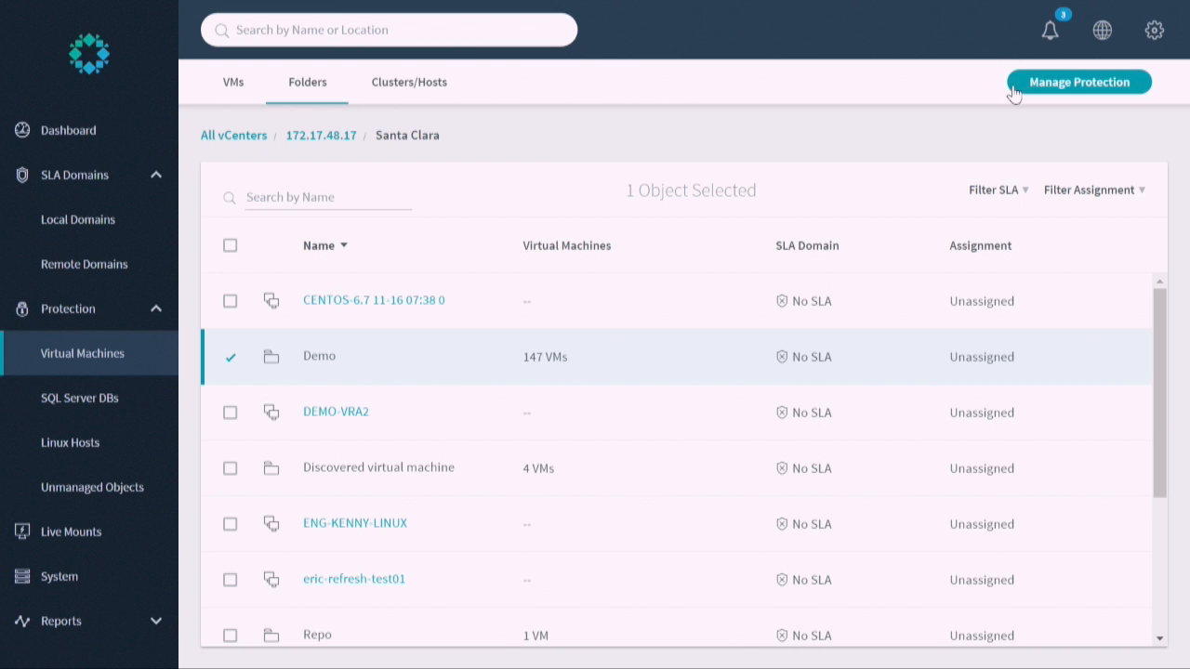
{"action": "left_click", "coordinate": [1079, 82]}
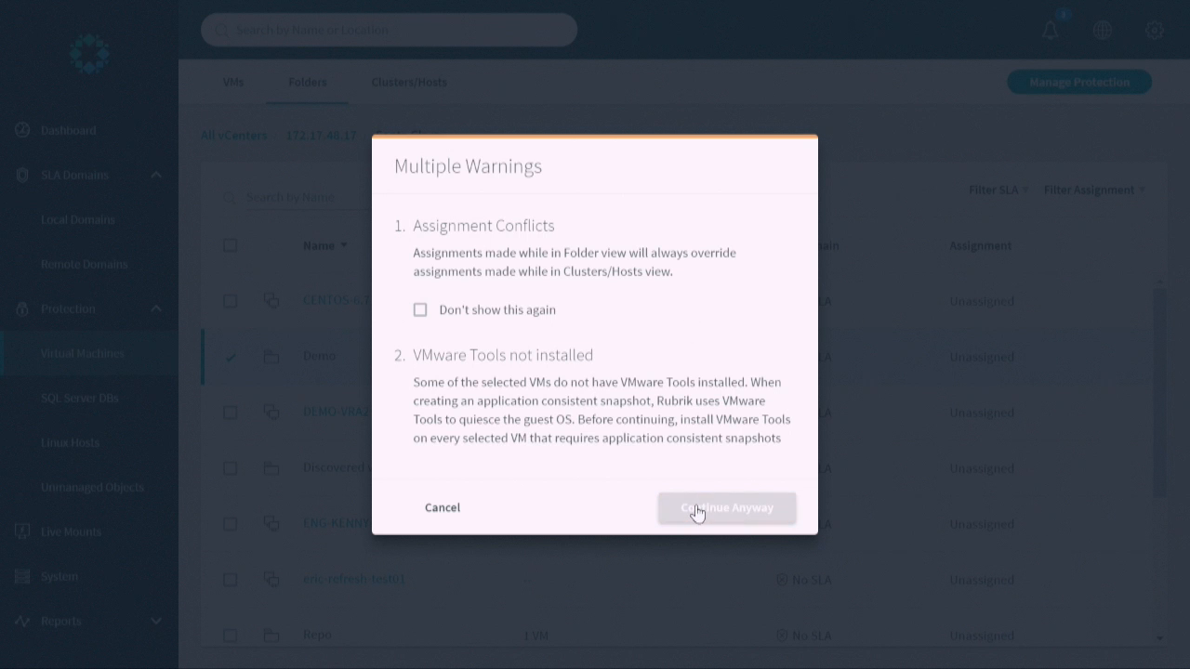
Continue past the warnings to the Bronze/Gold/Silver/Do Not Protect SLA choices
{"action": "left_click", "coordinate": [726, 508]}
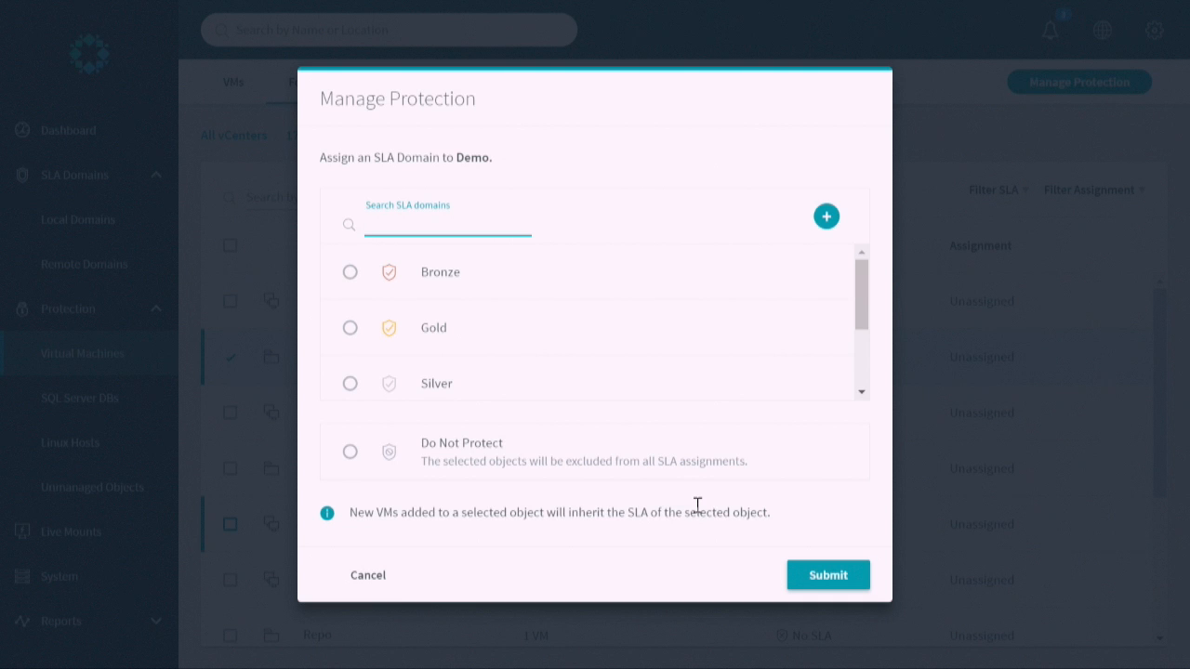
{"action": "left_click", "coordinate": [446, 223]}
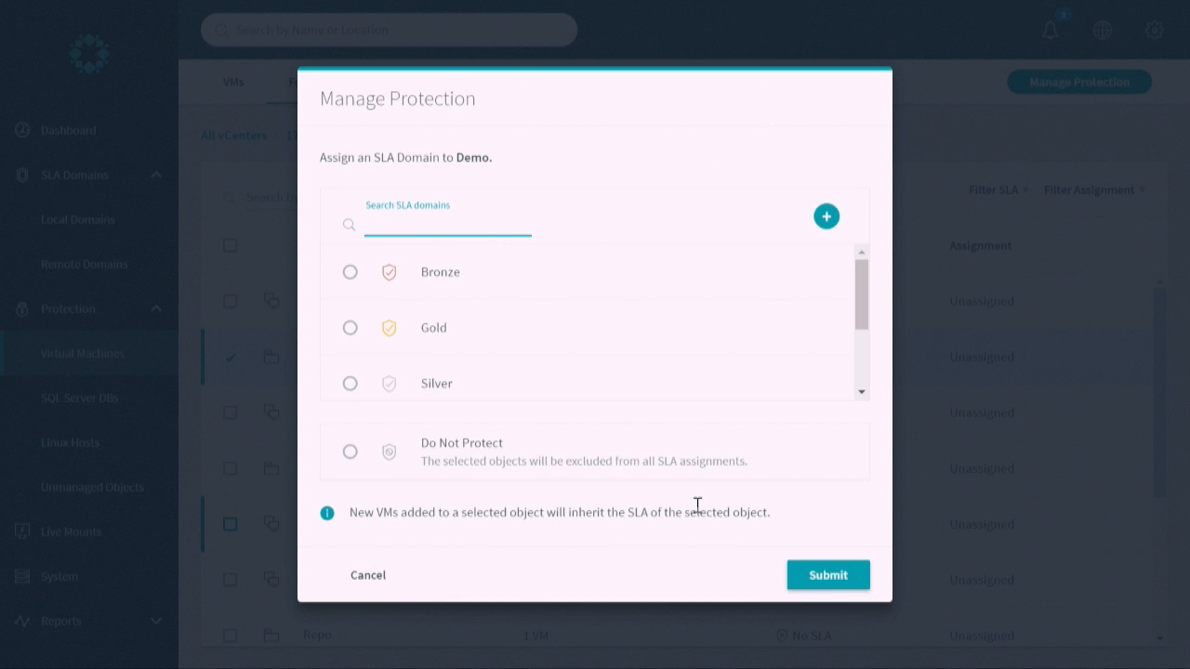
Leave the SLA search unsubmitted and switch to the SQL Server DBs protection view
{"action": "left_click", "coordinate": [446, 225]}
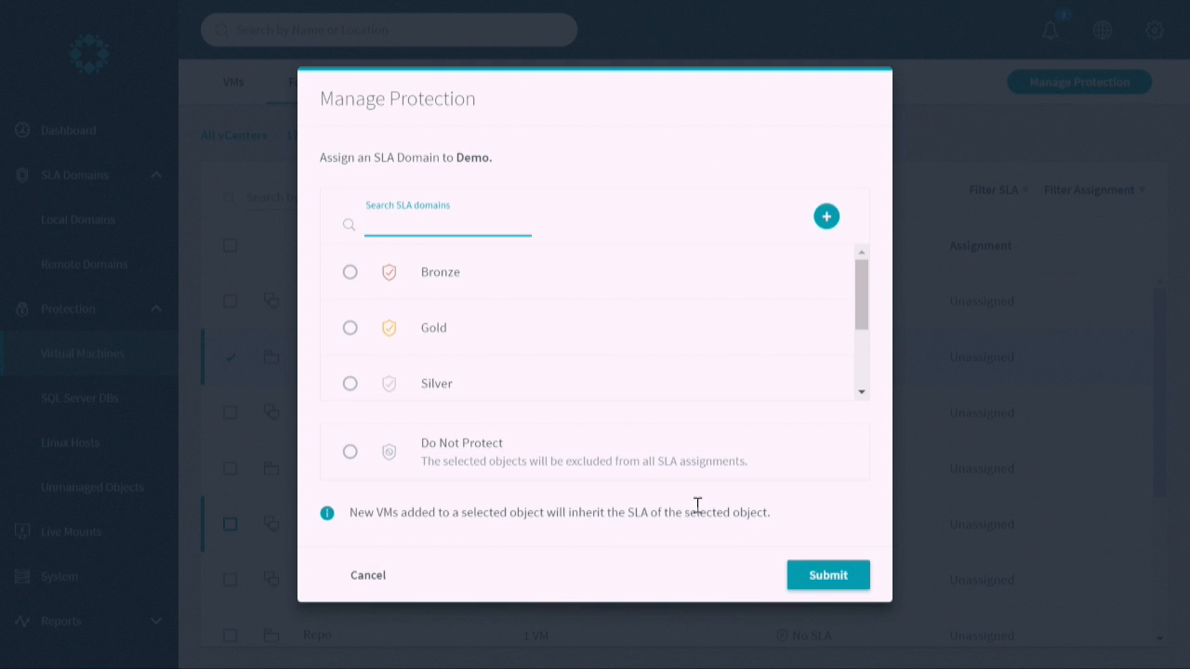
{"action": "left_click", "coordinate": [448, 225]}
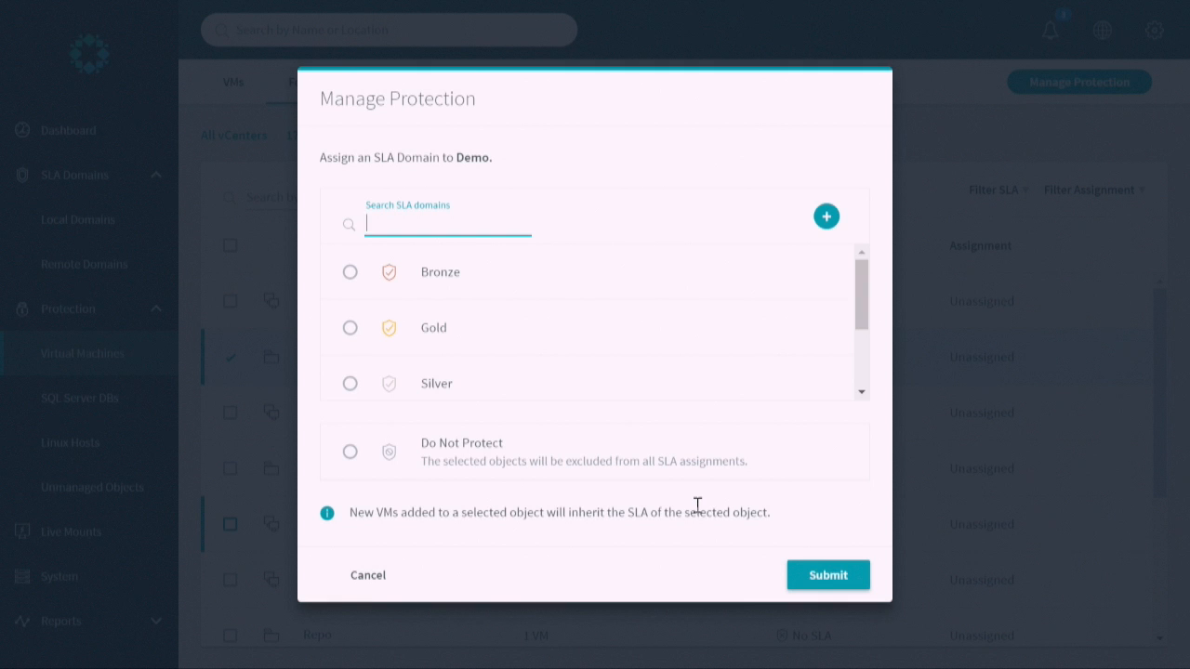
{"action": "left_click", "coordinate": [78, 398]}
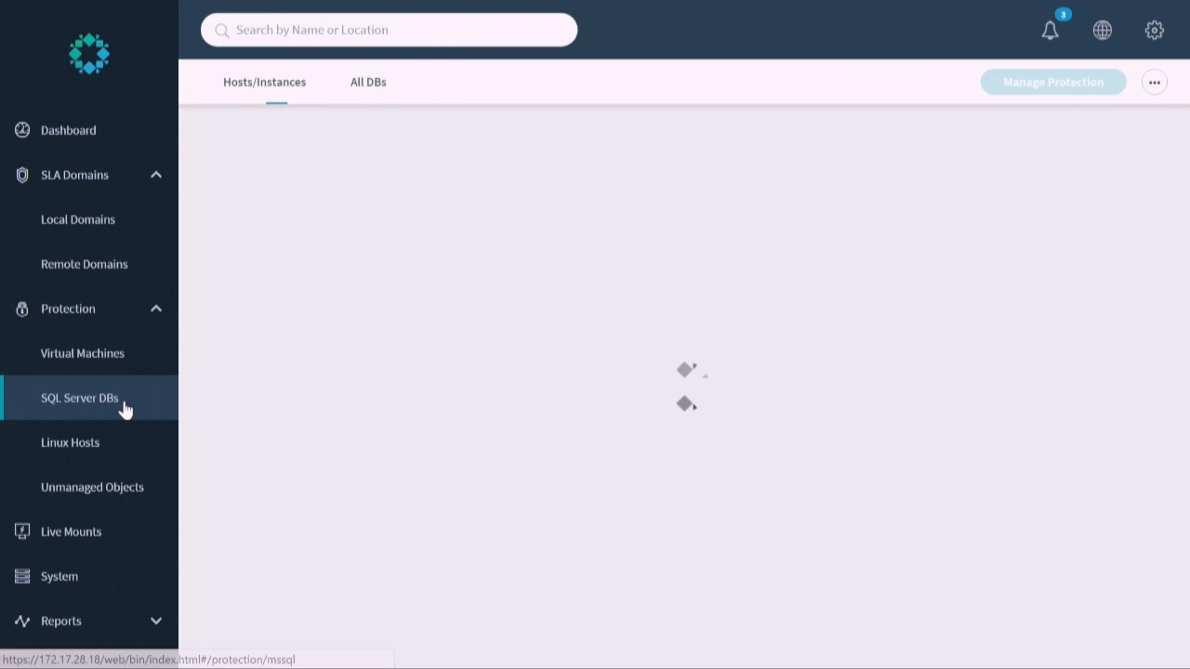
View the MSSQLSERVER instance's databases on p-windows01.rubrik.demo (NCAA on Gold, NCAA-TFD12 on TechFieldDay)
{"action": "left_click", "coordinate": [78, 398]}
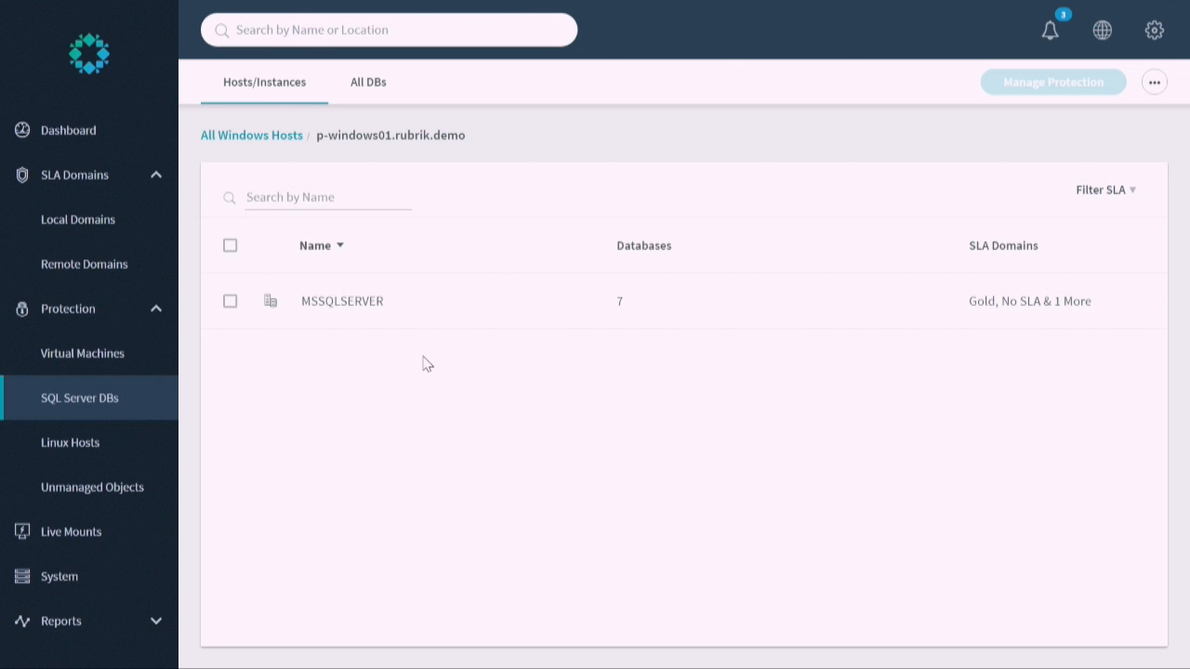
{"action": "left_click", "coordinate": [342, 301]}
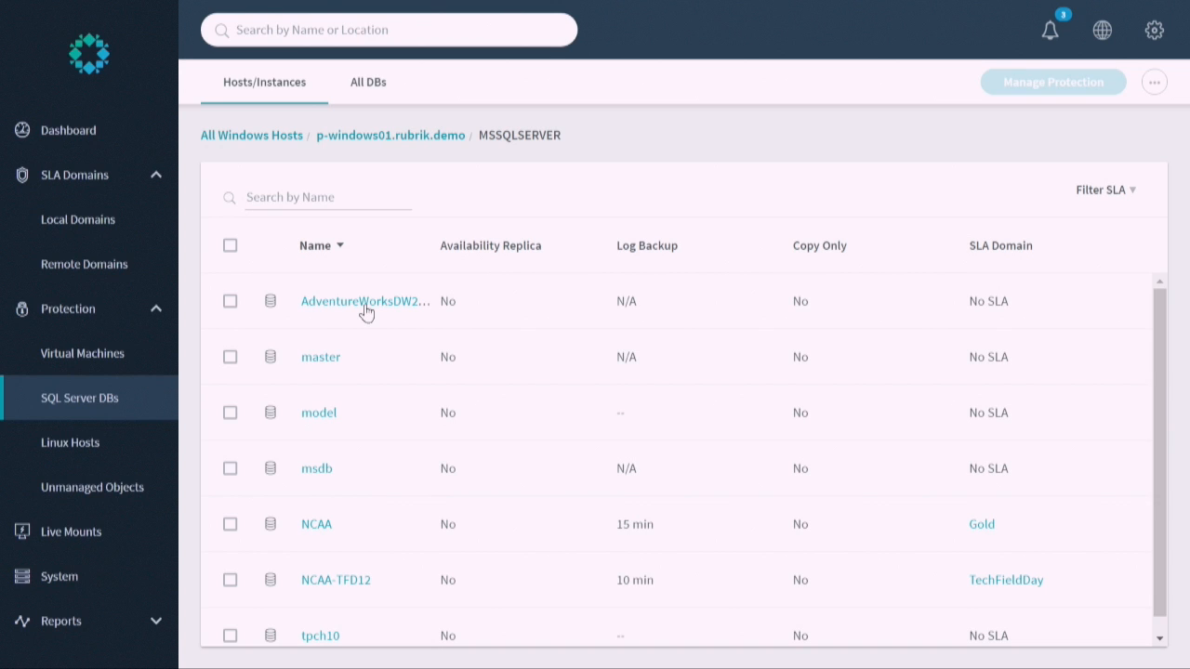
{"action": "mouse_move", "coordinate": [296, 137]}
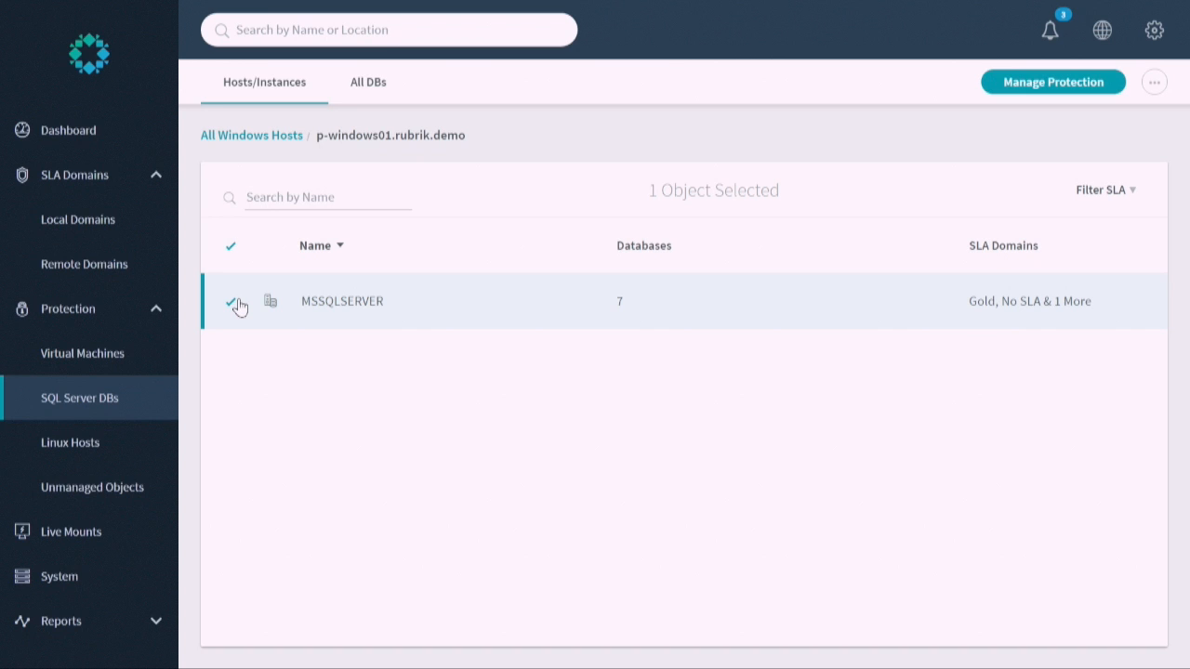
{"action": "left_click", "coordinate": [70, 443]}
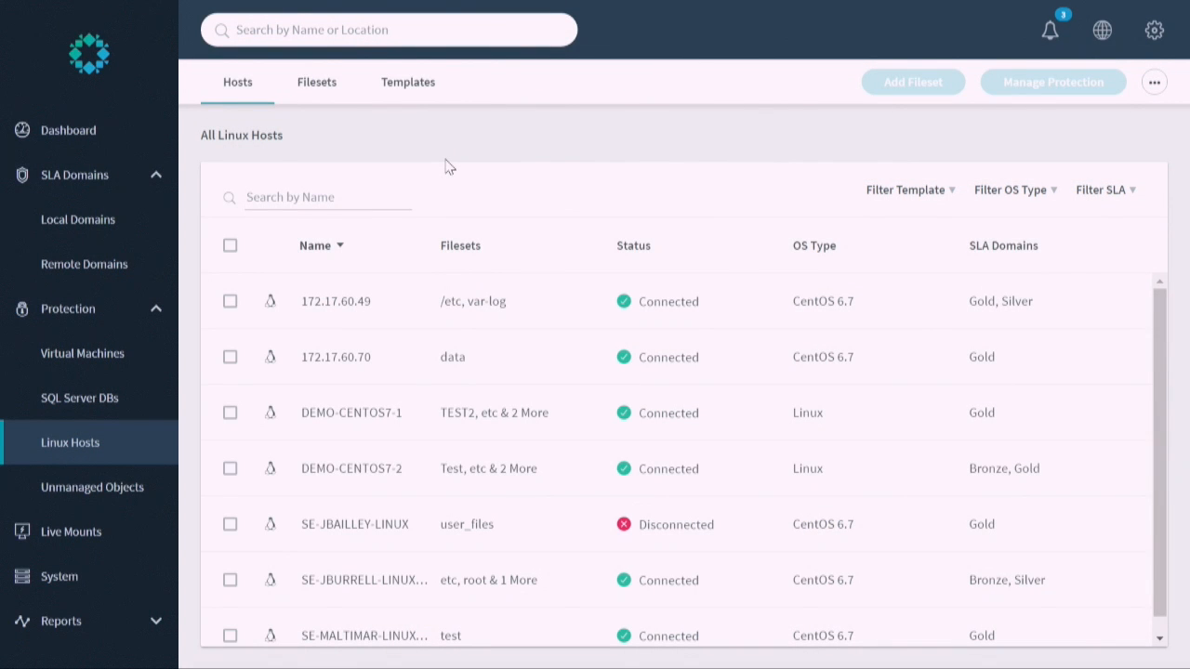
{"action": "mouse_move", "coordinate": [320, 86]}
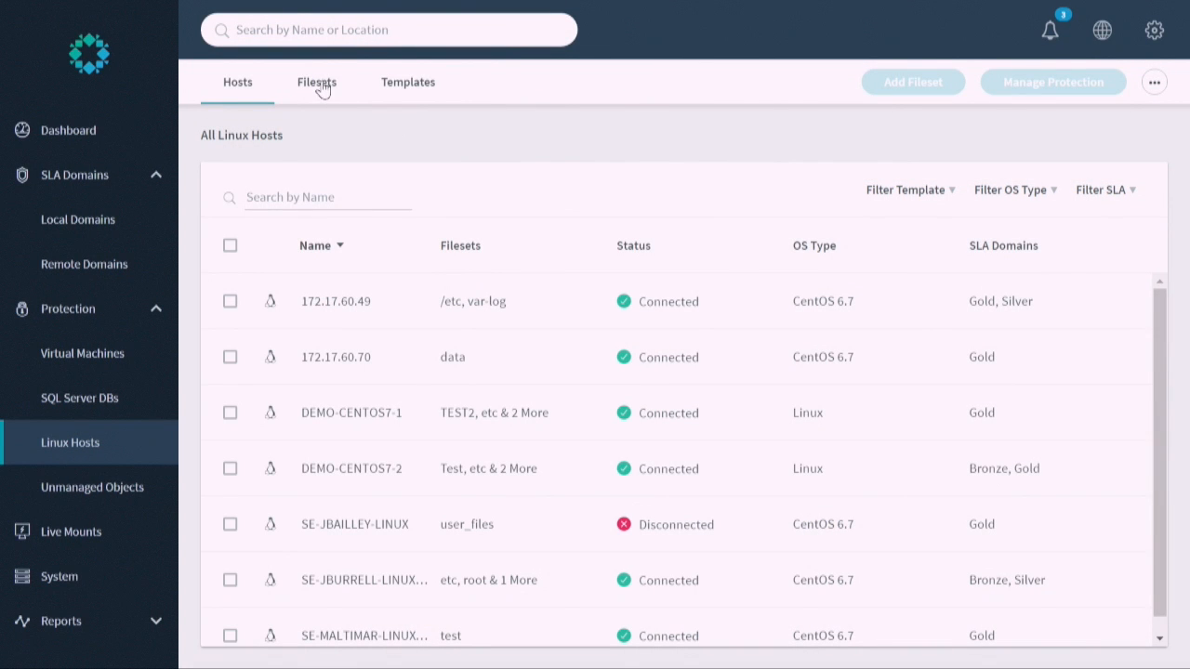
List all Linux filesets with their hosts, types, SLA domains and include paths
{"action": "left_click", "coordinate": [316, 82]}
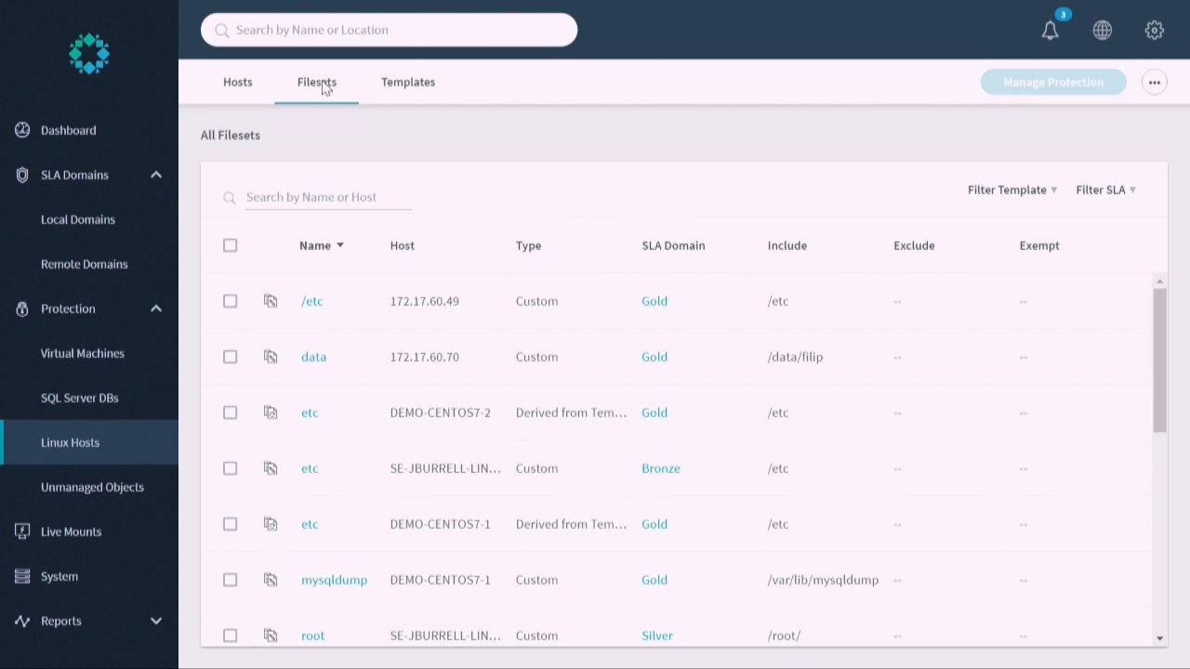
{"action": "mouse_move", "coordinate": [343, 277]}
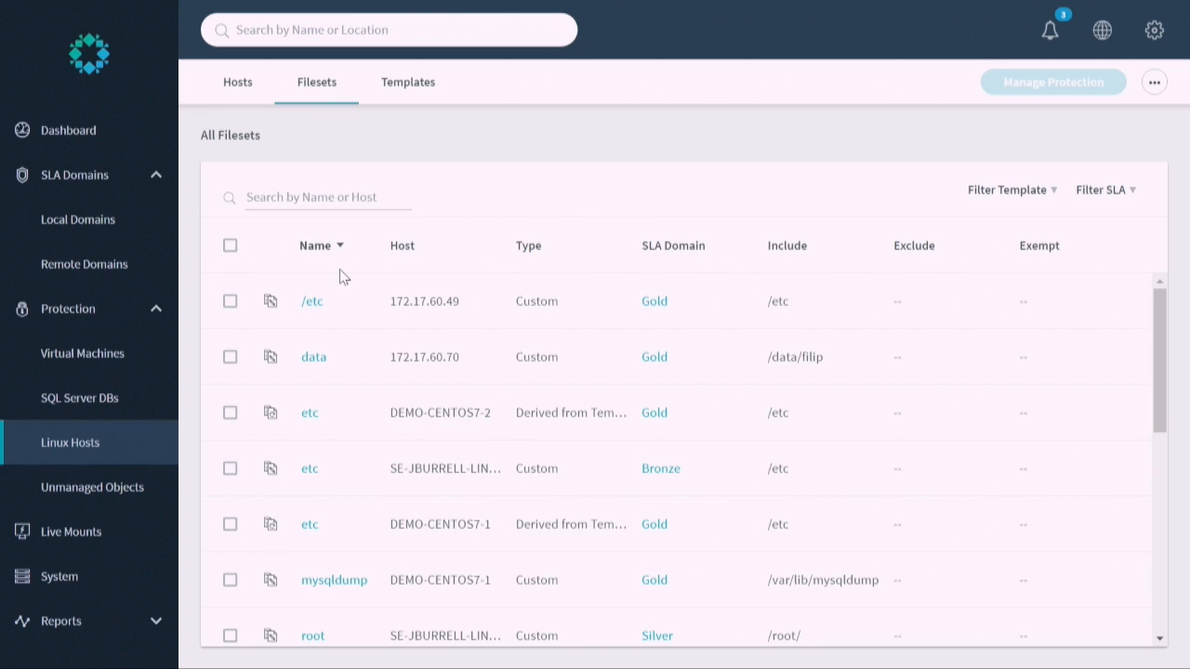